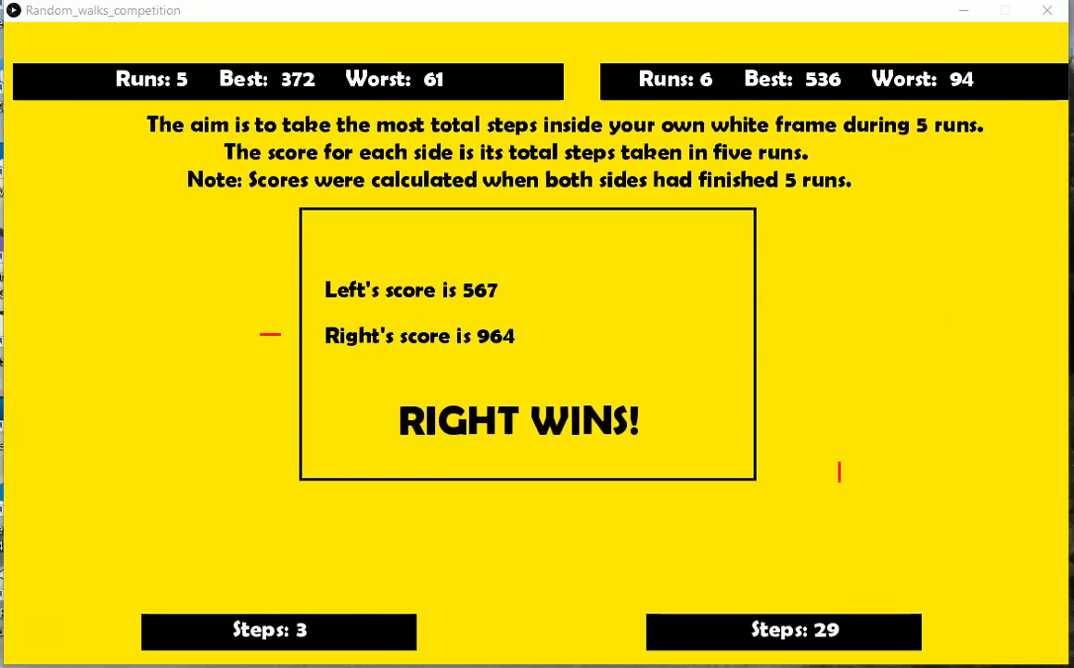
mouse_move(1027, 15)
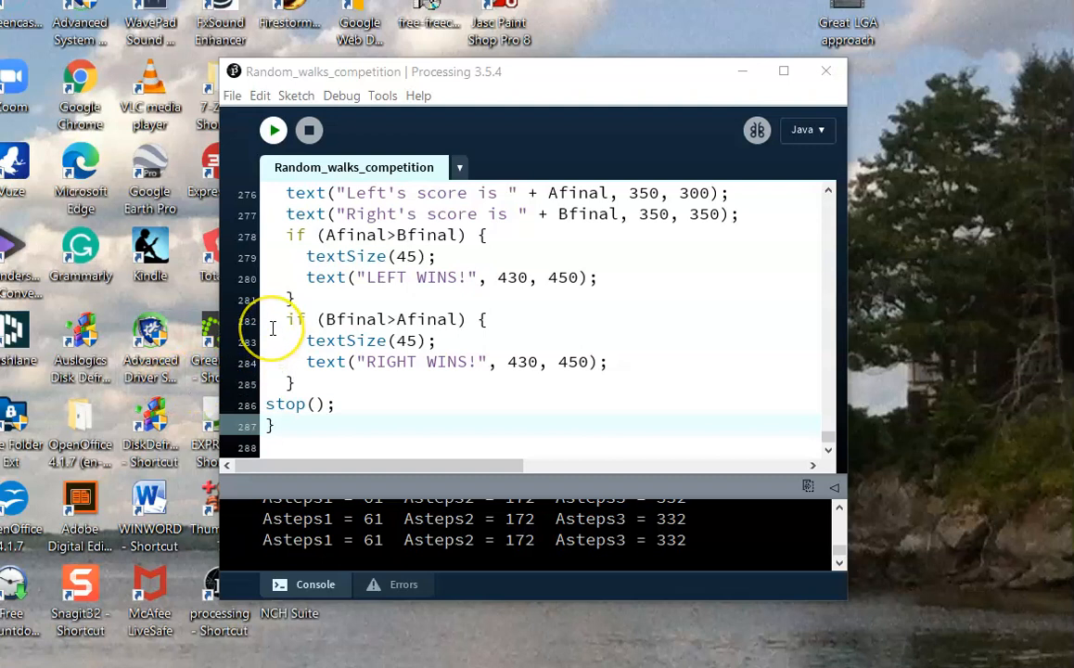
mouse_move(148, 328)
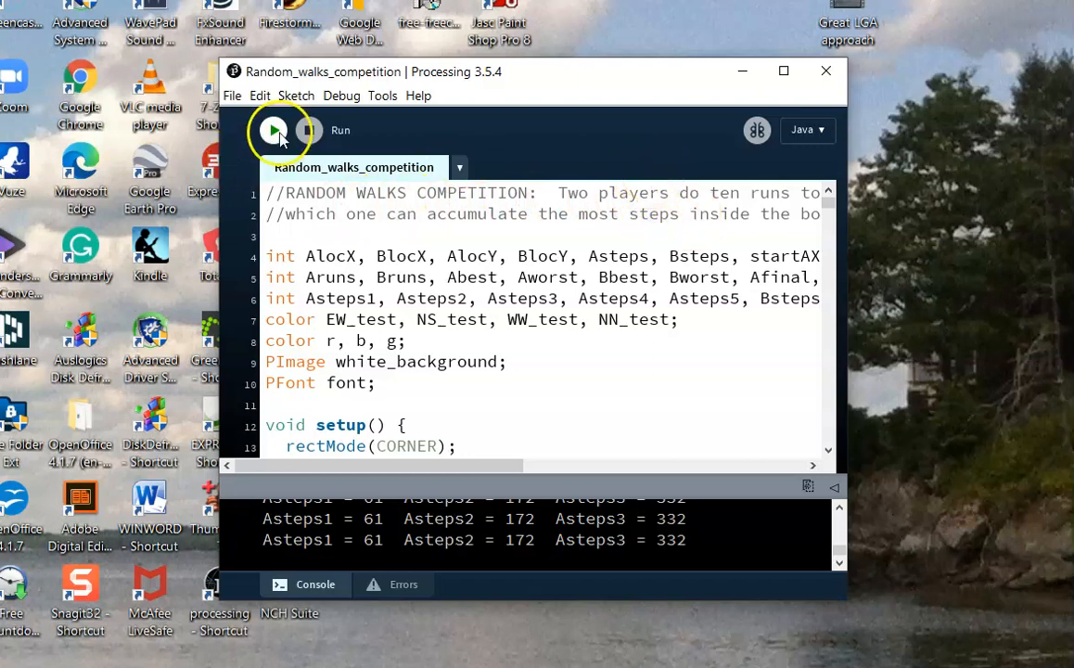
Run Random_walks_competition and let it finish with RIGHT WINS!, 995 to 823
left_click(274, 130)
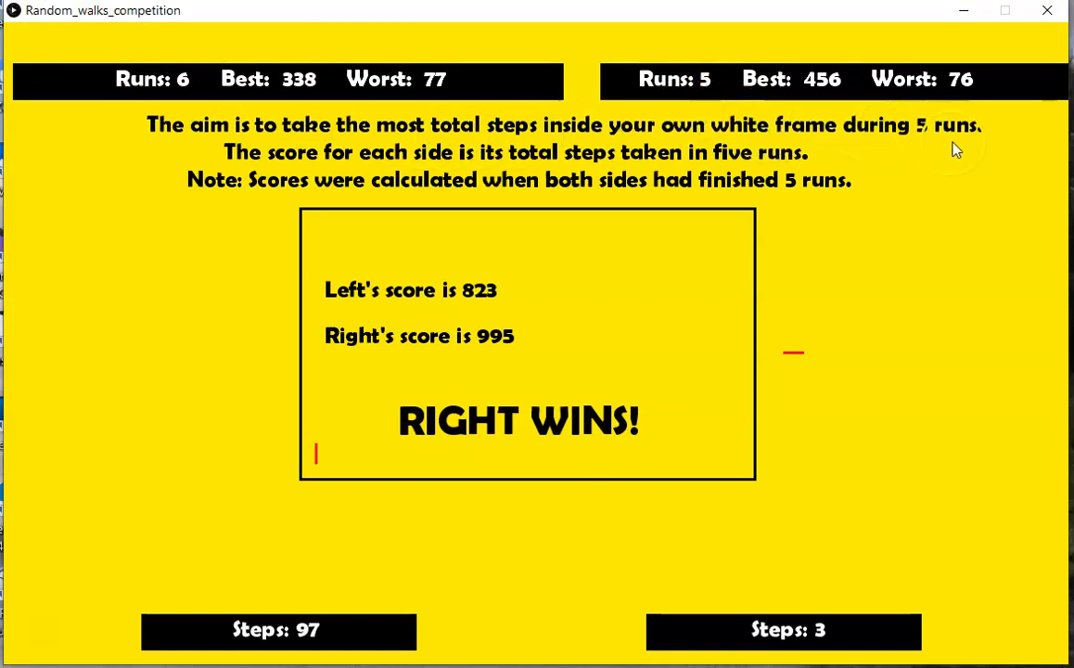
mouse_move(961, 146)
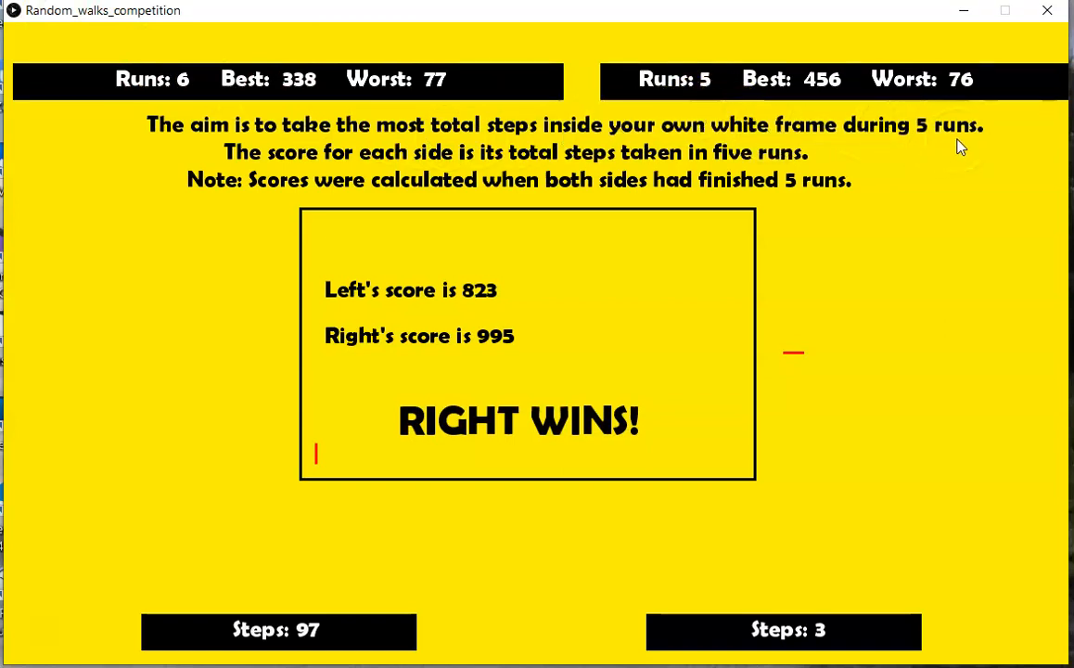
mouse_move(942, 151)
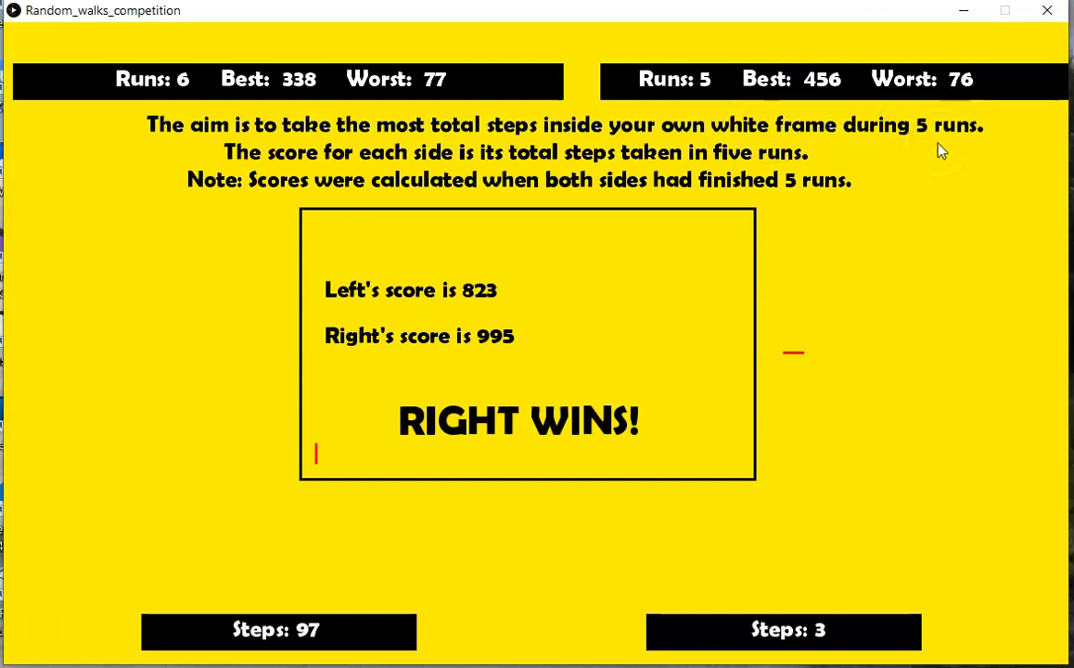
mouse_move(932, 149)
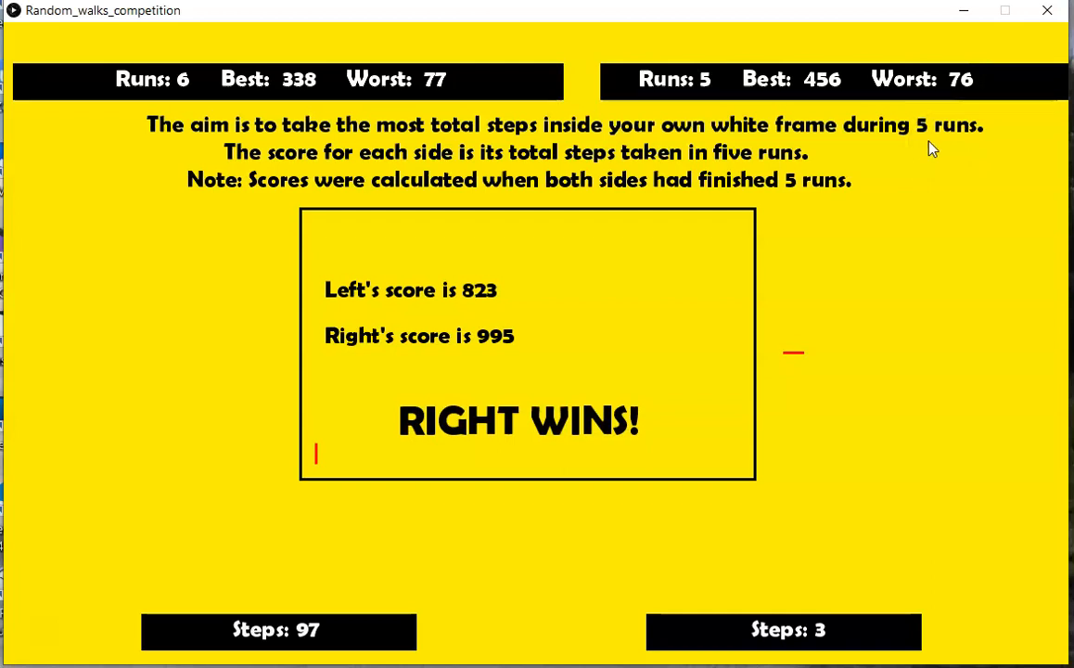
mouse_move(401, 168)
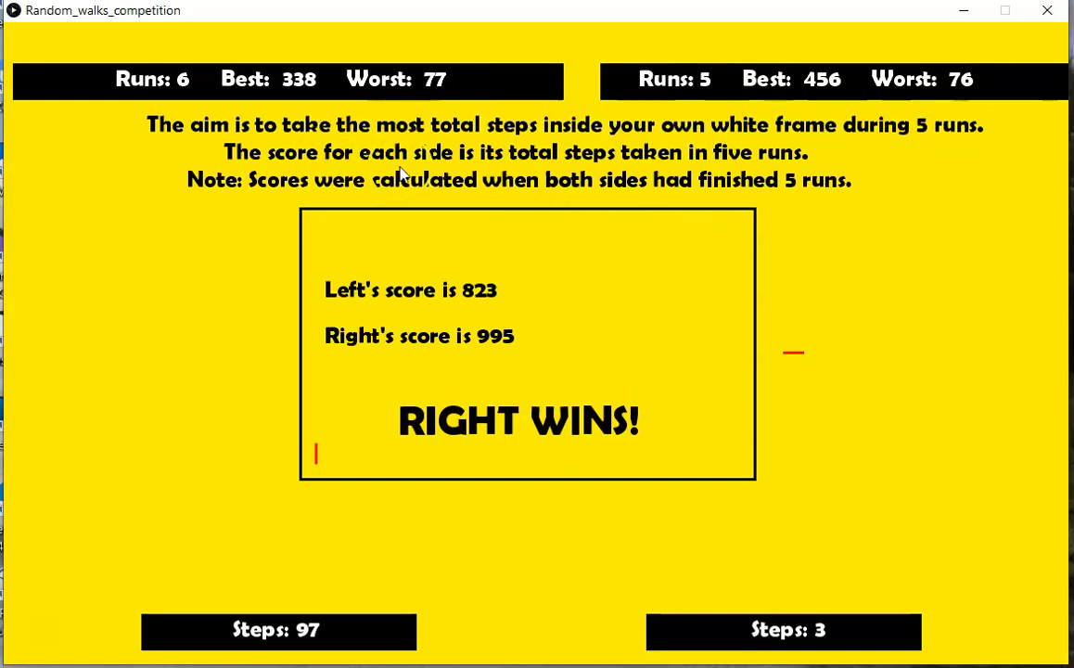
mouse_move(728, 162)
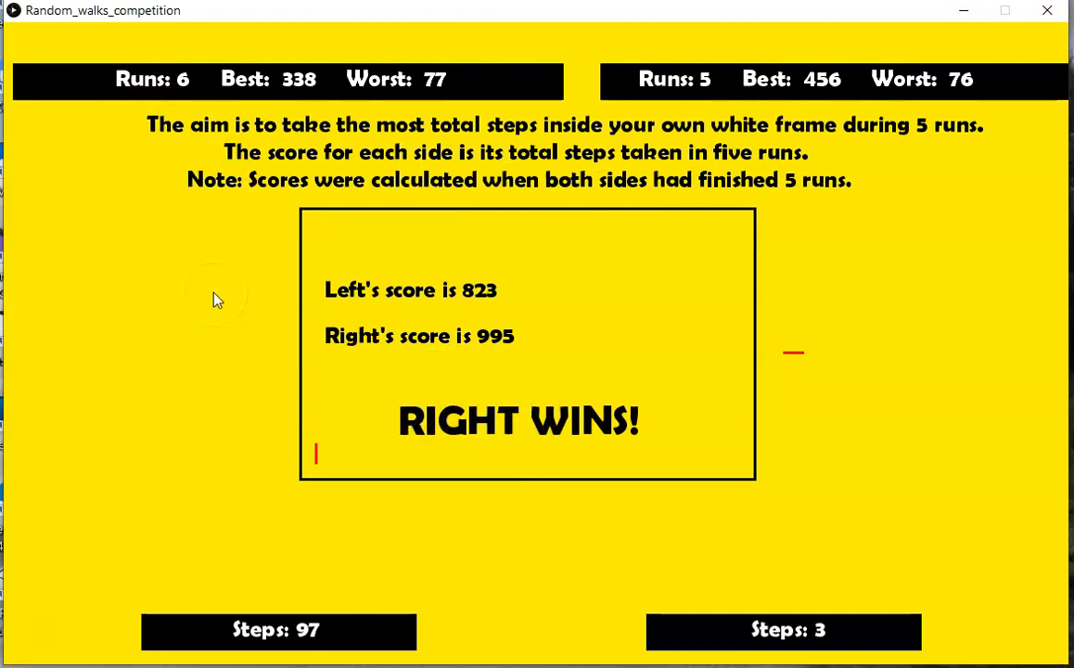
mouse_move(167, 86)
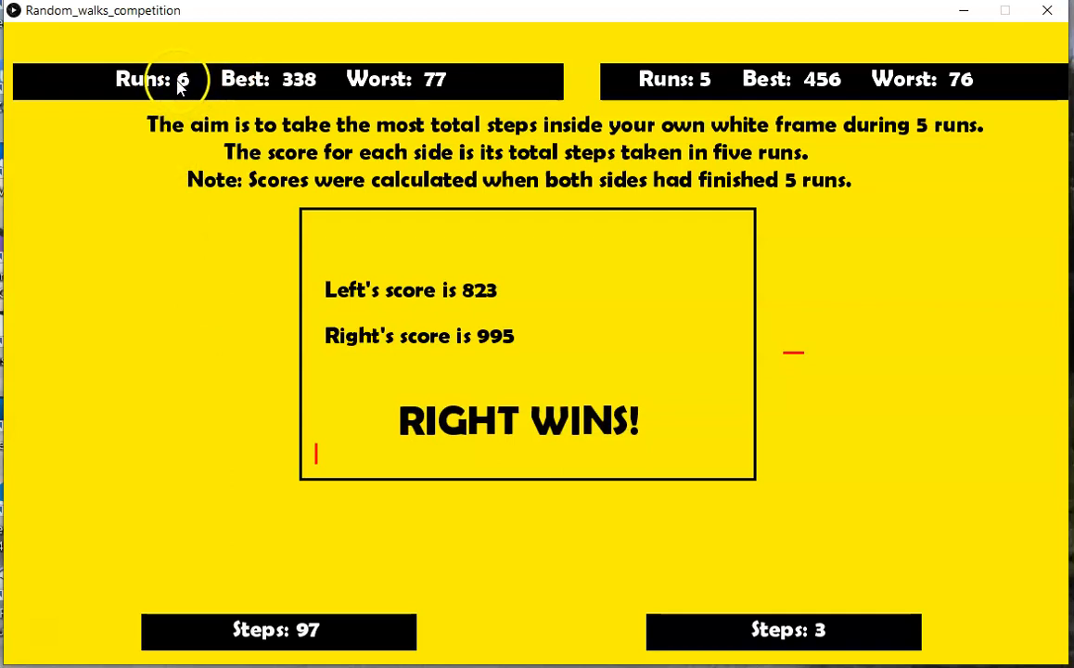
mouse_move(188, 85)
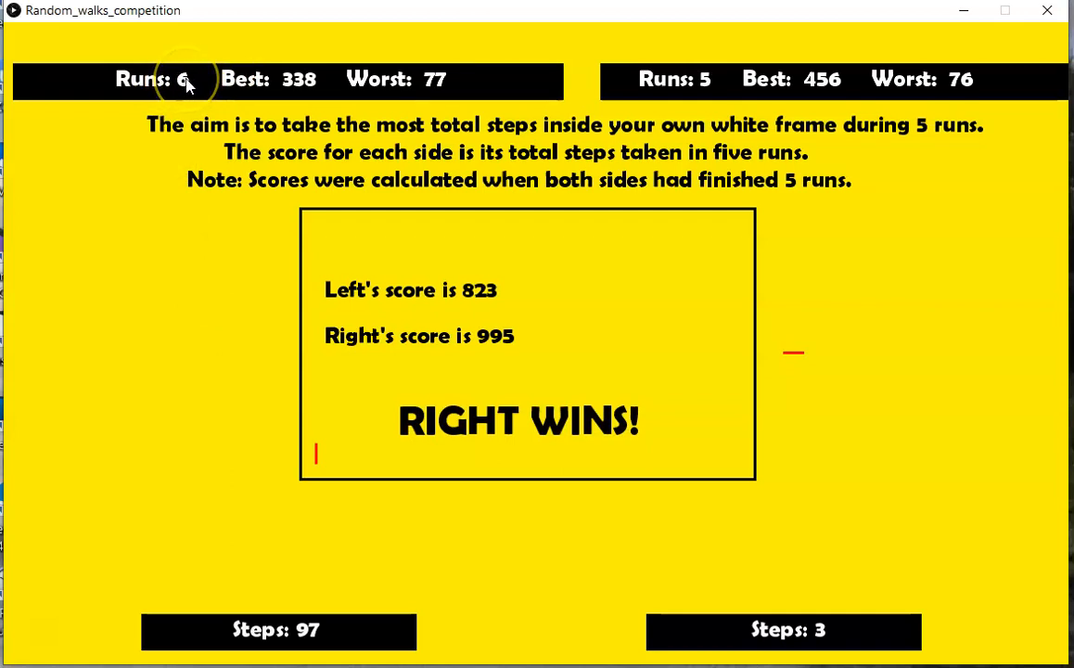
mouse_move(159, 227)
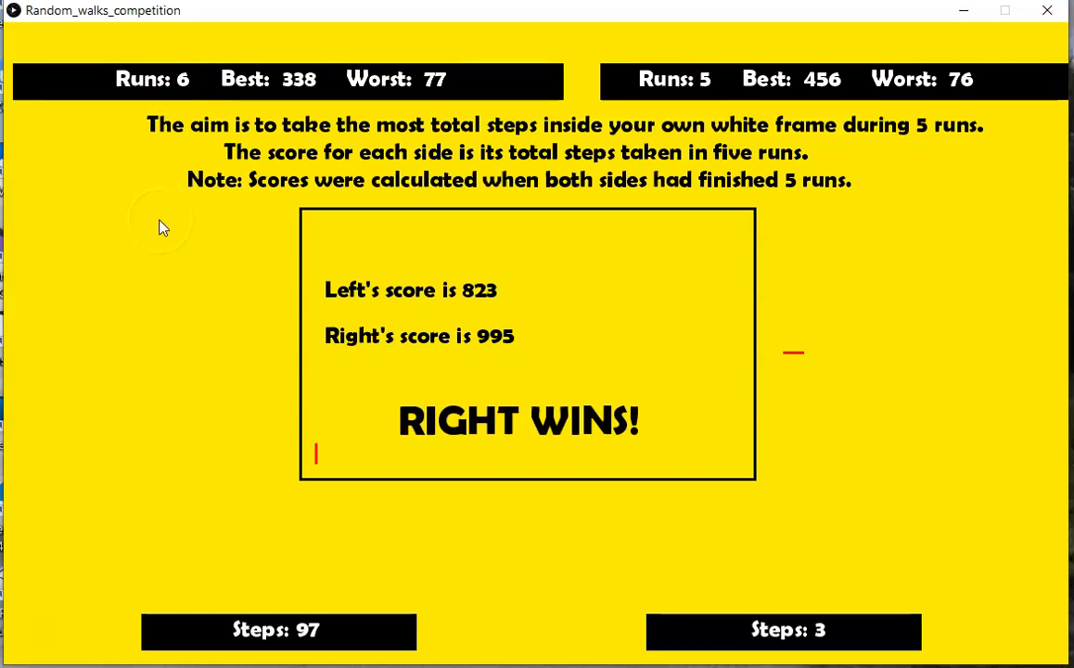
mouse_move(167, 286)
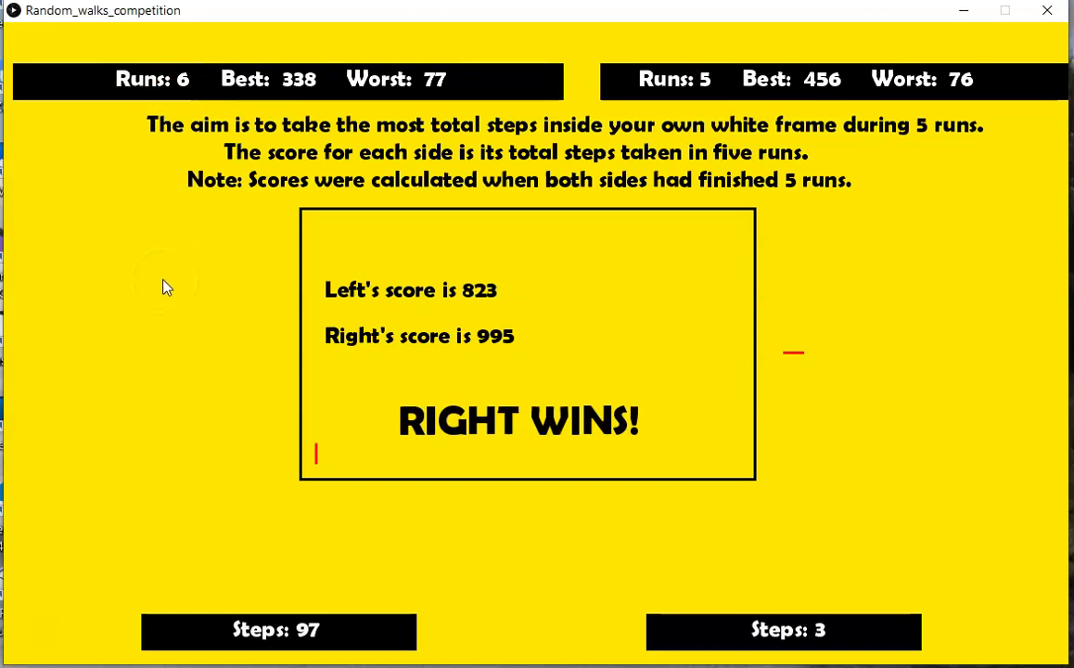
mouse_move(161, 307)
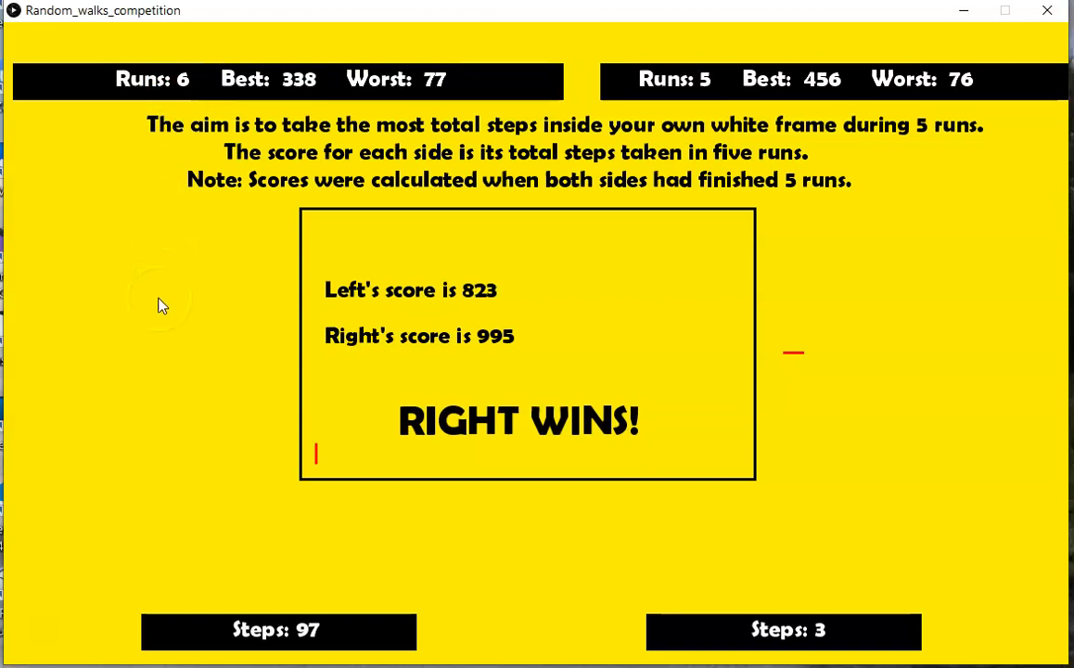
mouse_move(585, 448)
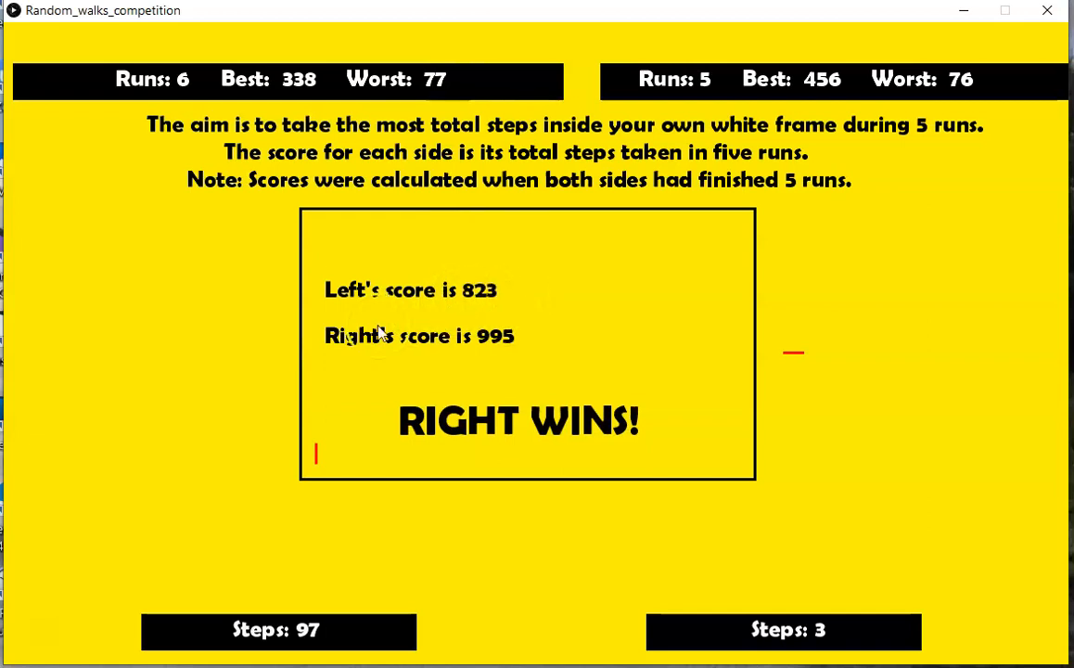
mouse_move(844, 100)
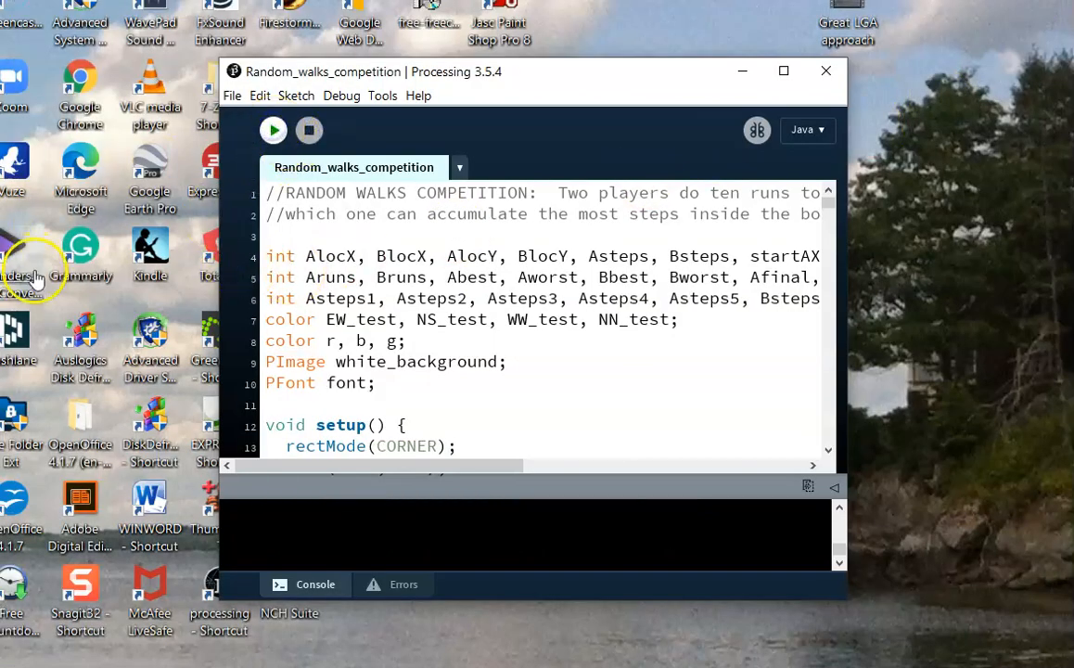
Rerun Random_walks_competition until the scoreboard shows LEFT WINS!, 776 to 608
left_click(273, 130)
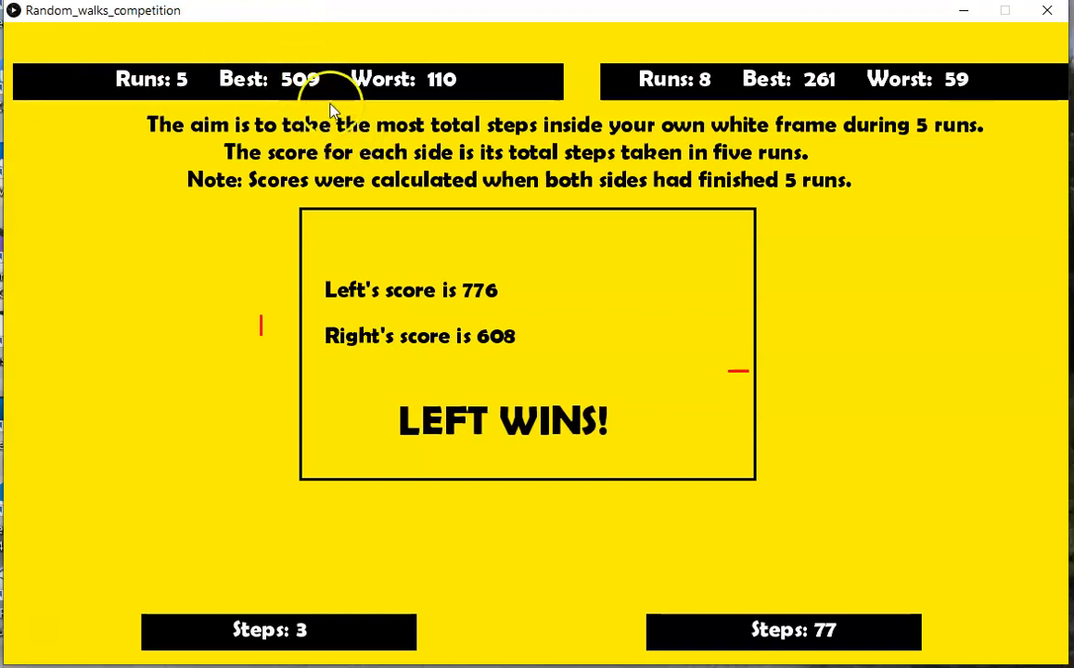
mouse_move(246, 93)
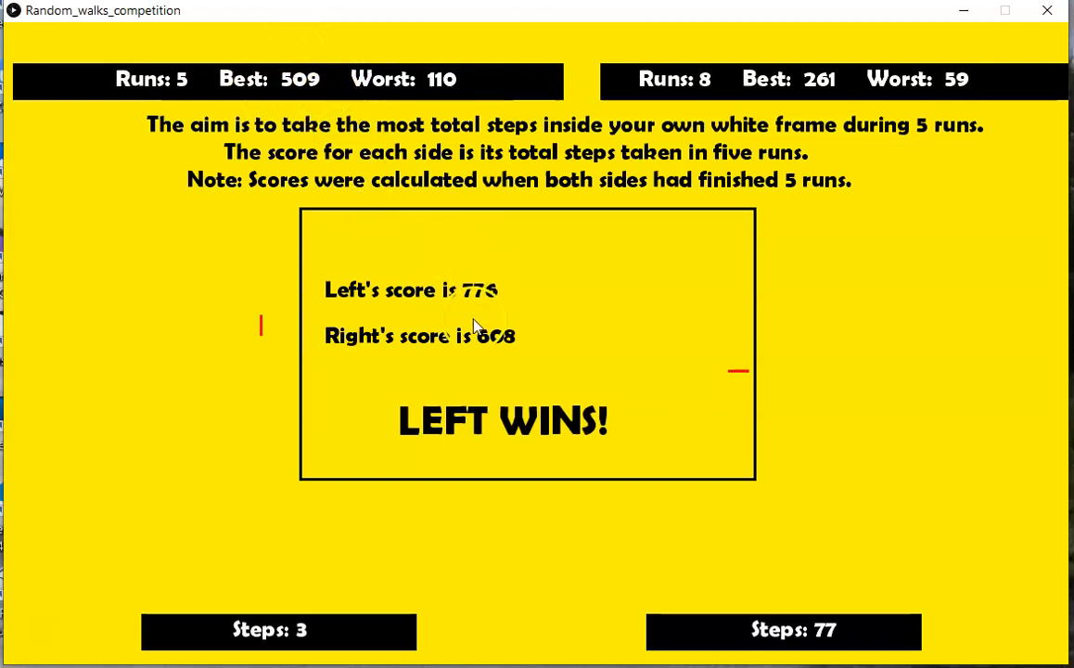
mouse_move(501, 302)
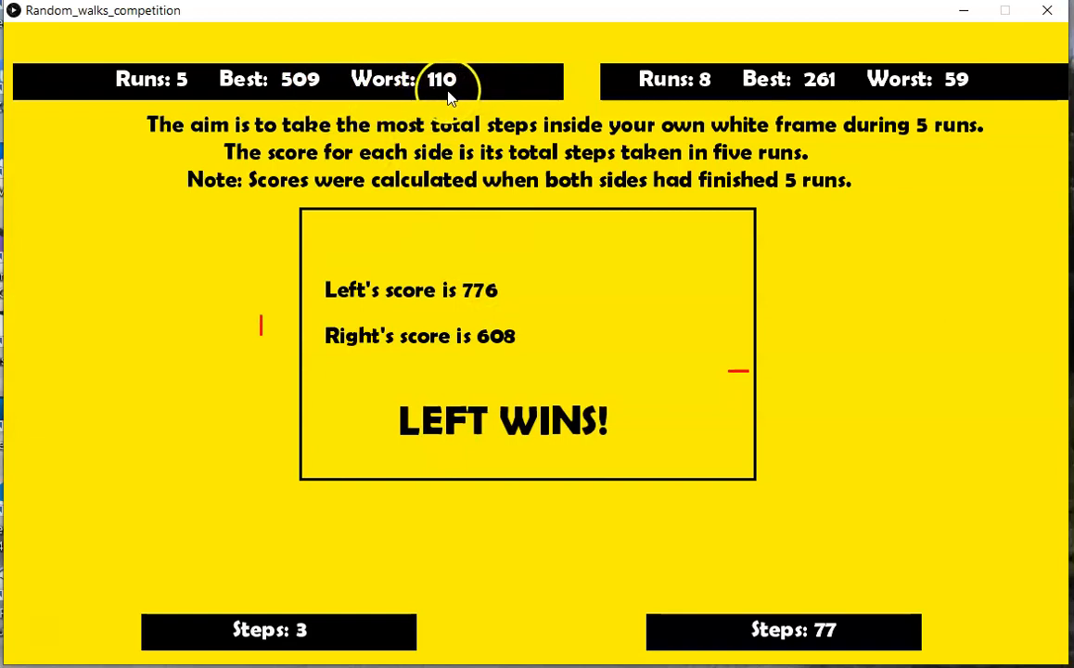
mouse_move(956, 93)
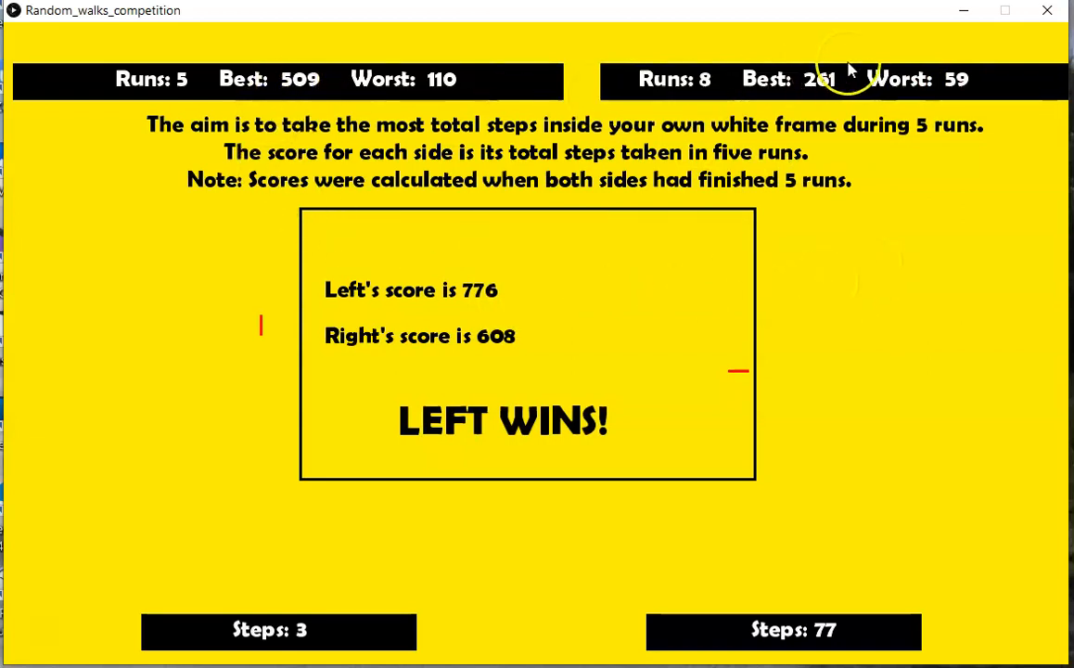
mouse_move(826, 90)
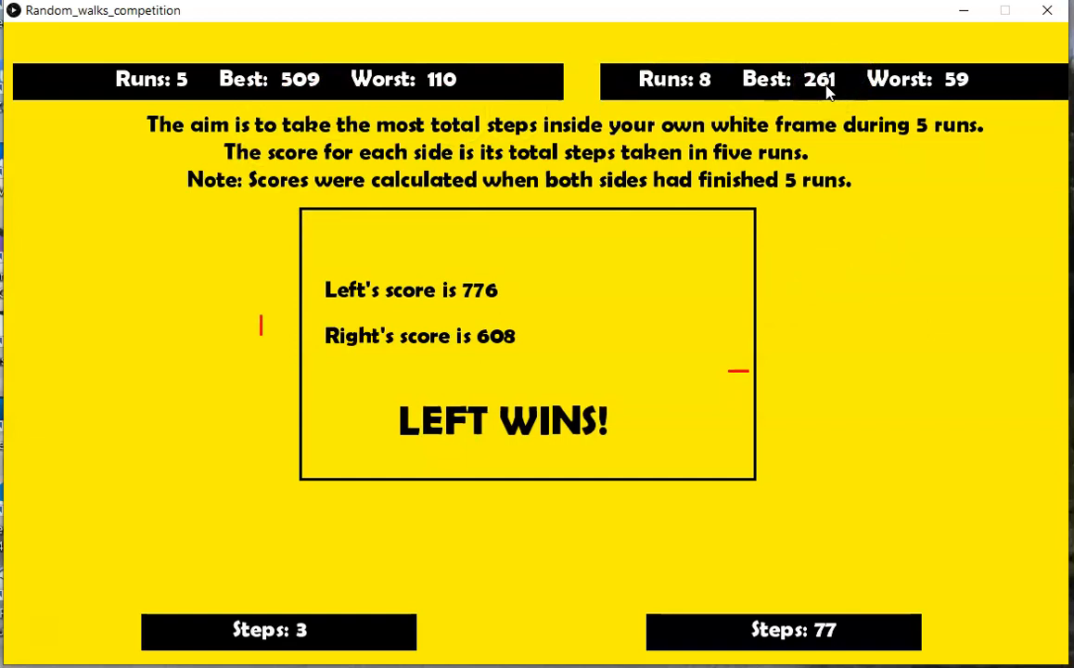
mouse_move(626, 230)
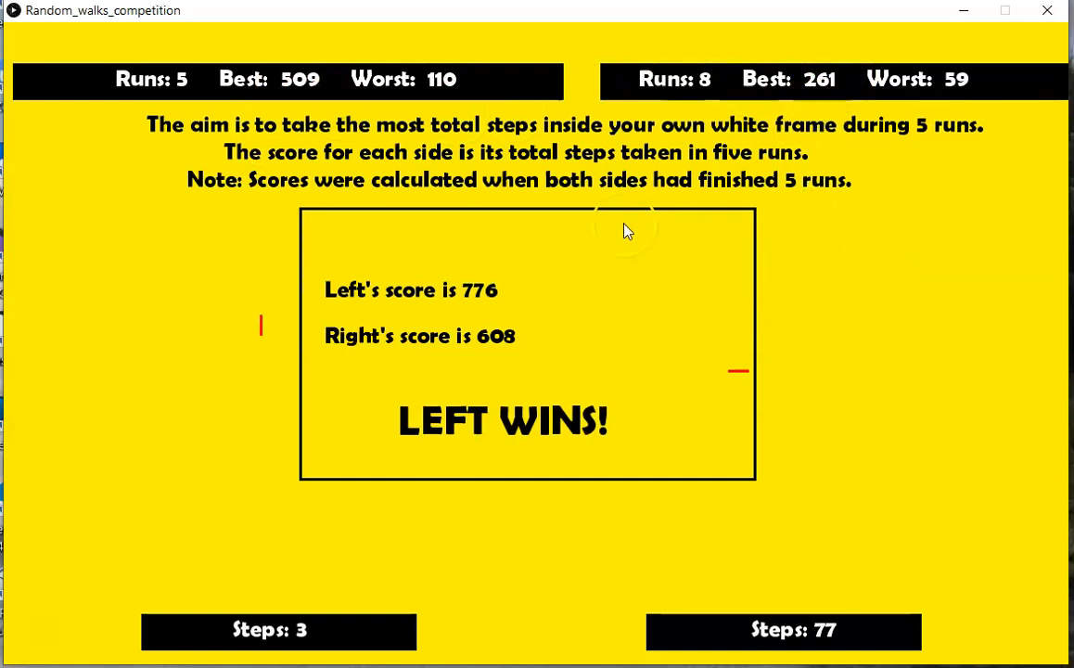
mouse_move(230, 501)
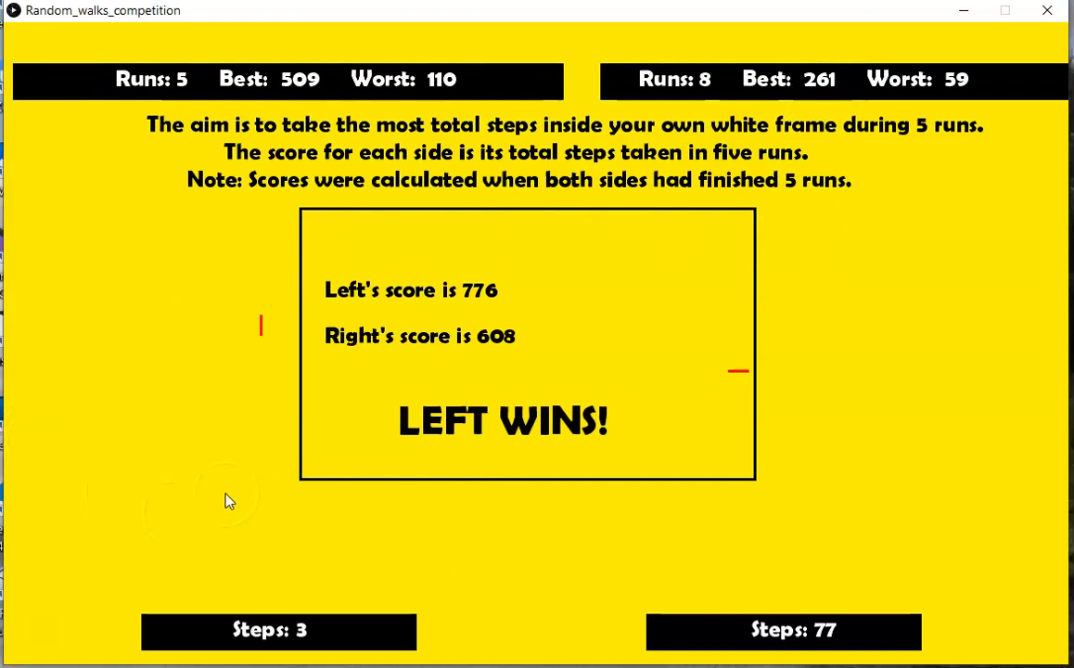